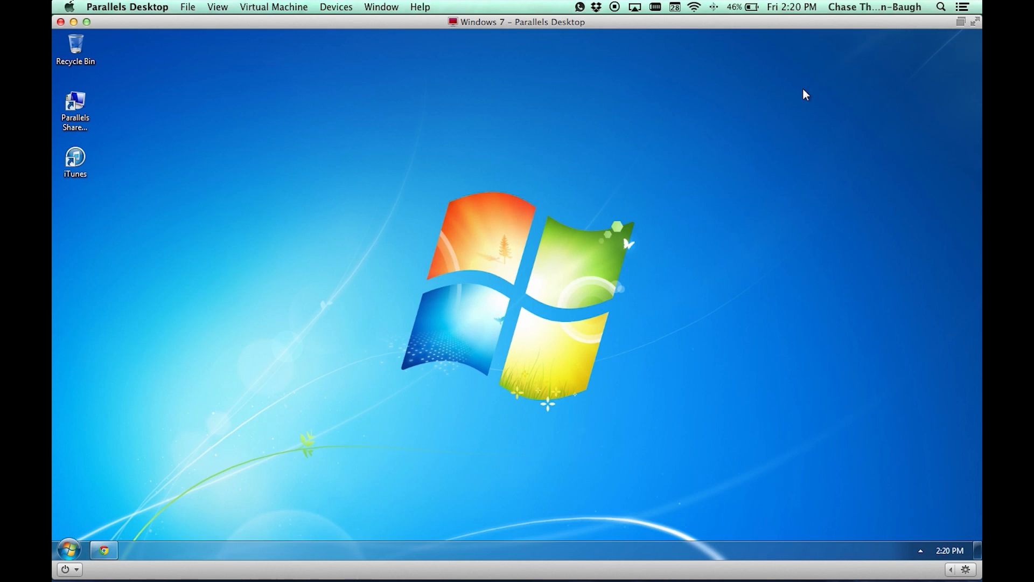
# - Select the iTunes shortcut on the Windows 7 desktop
pyautogui.click(76, 162)
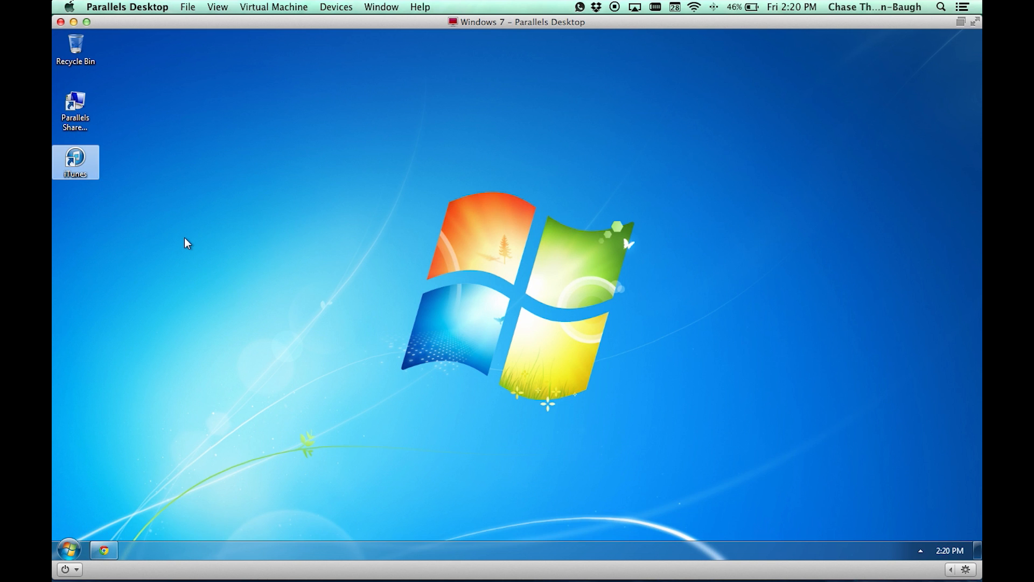
# - Launch iTunes from the desktop shortcut, bringing up the Welcome to iTunes tutorials window
pyautogui.doubleClick(74, 162)
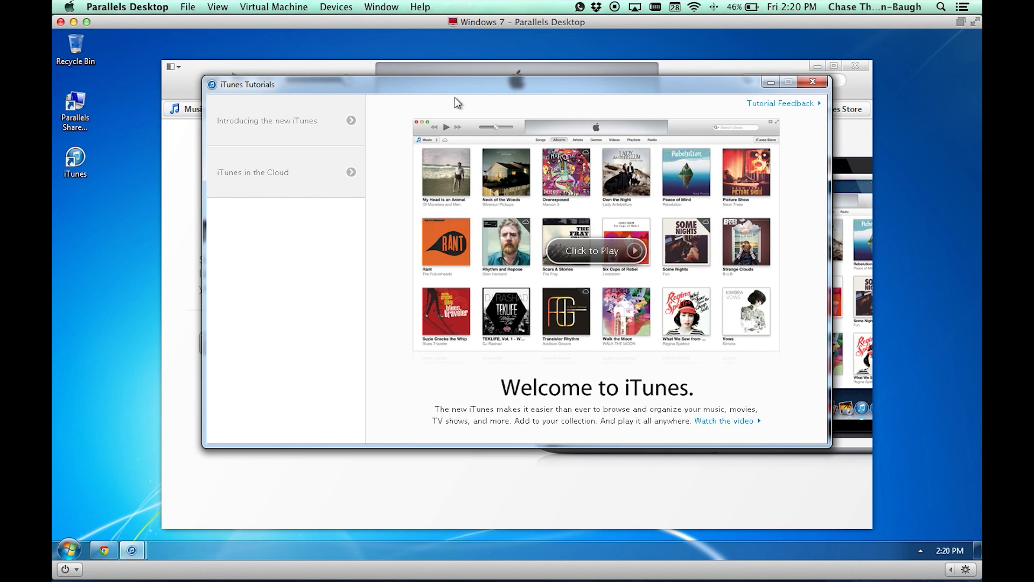
pyautogui.moveTo(680, 92)
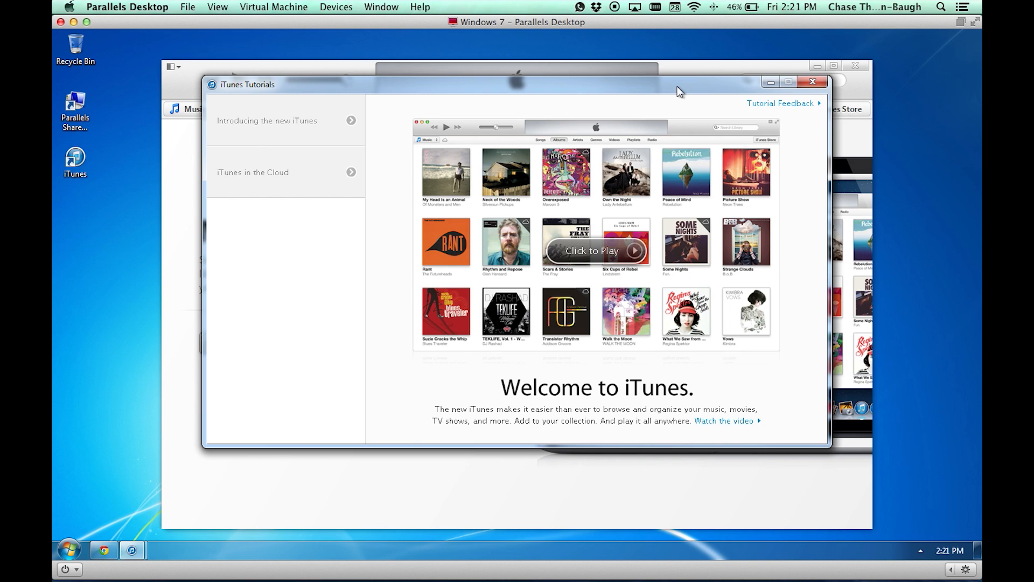
# - Close the iTunes Tutorials window to reveal the empty Music library page
pyautogui.click(813, 81)
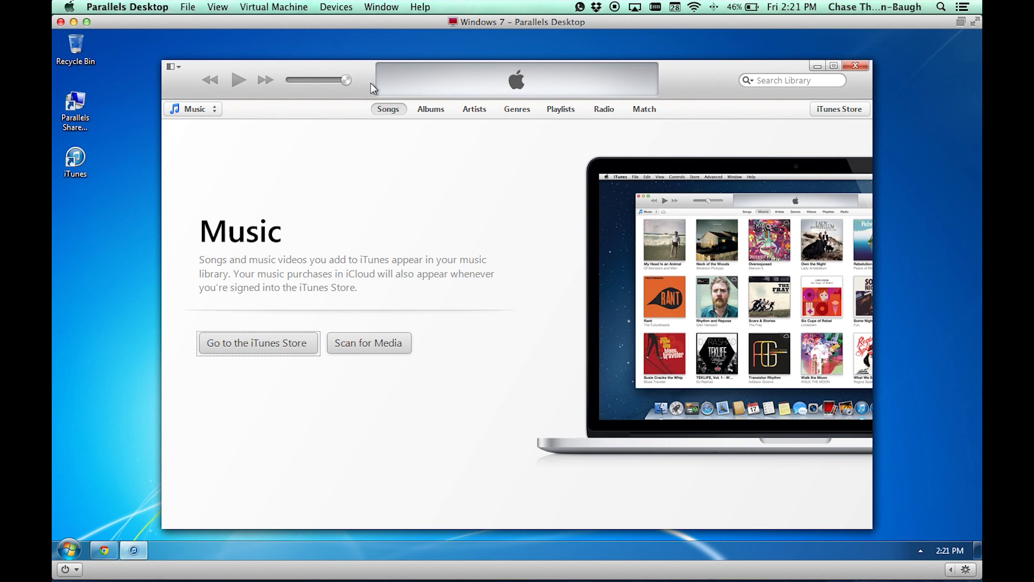
pyautogui.moveTo(236, 109)
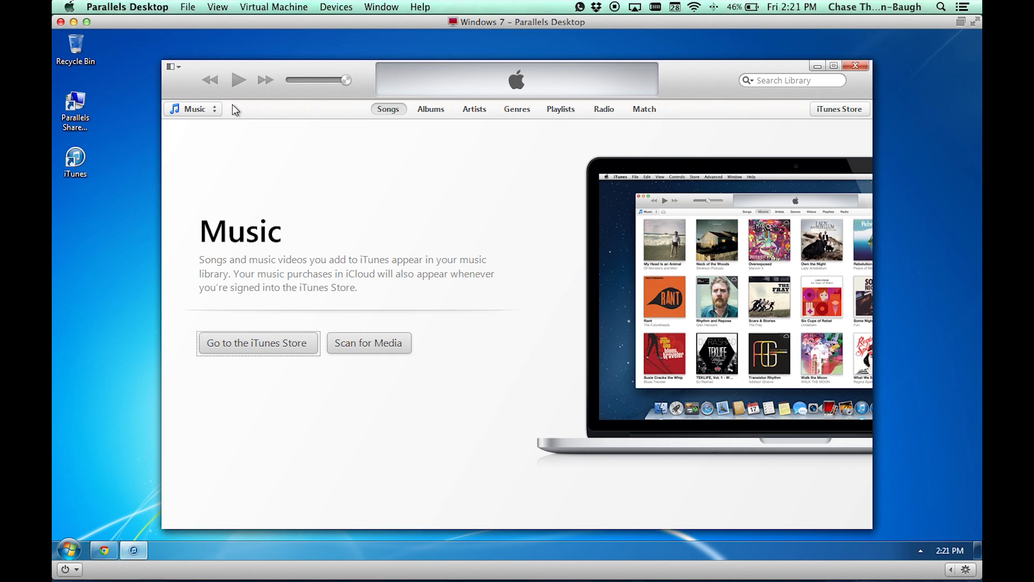
pyautogui.moveTo(236, 111)
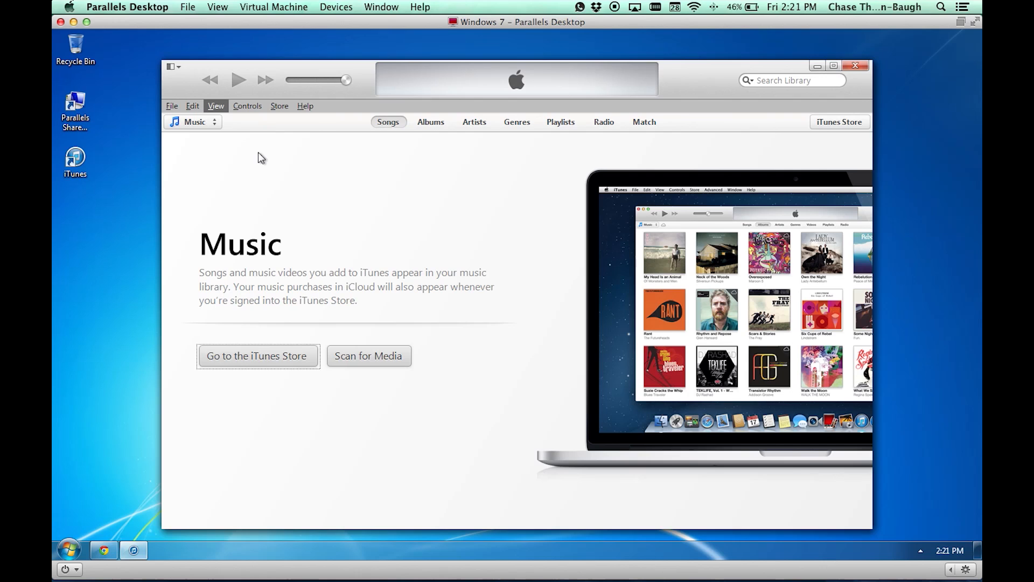
pyautogui.moveTo(216, 115)
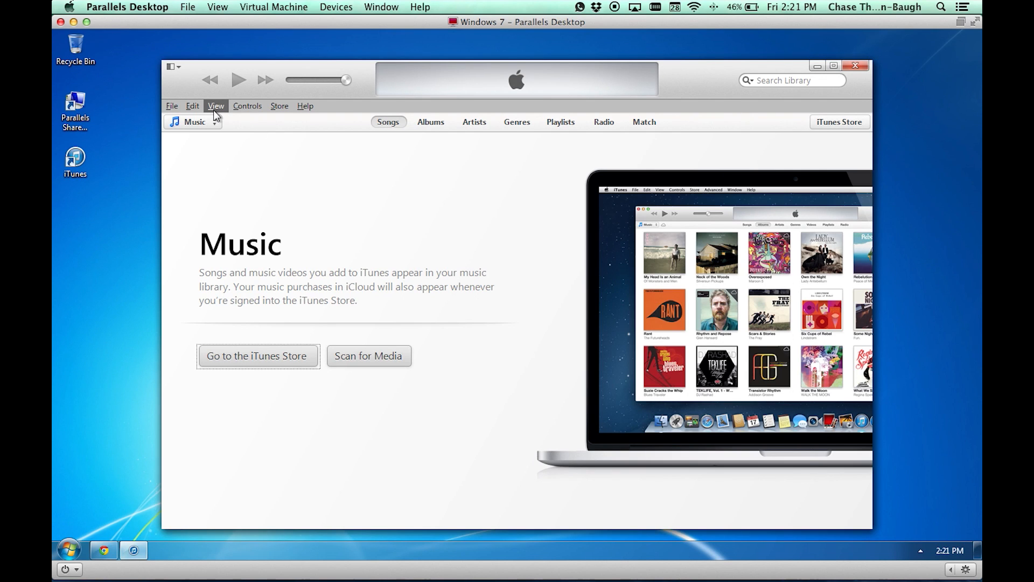
# - Show the iTunes sidebar via View > Show Sidebar
pyautogui.click(216, 105)
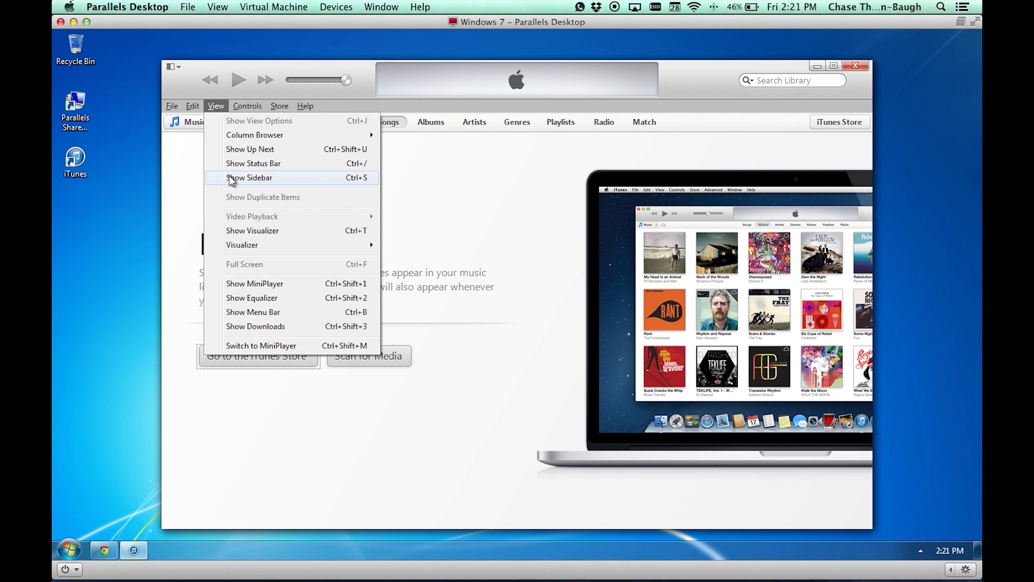
pyautogui.click(249, 178)
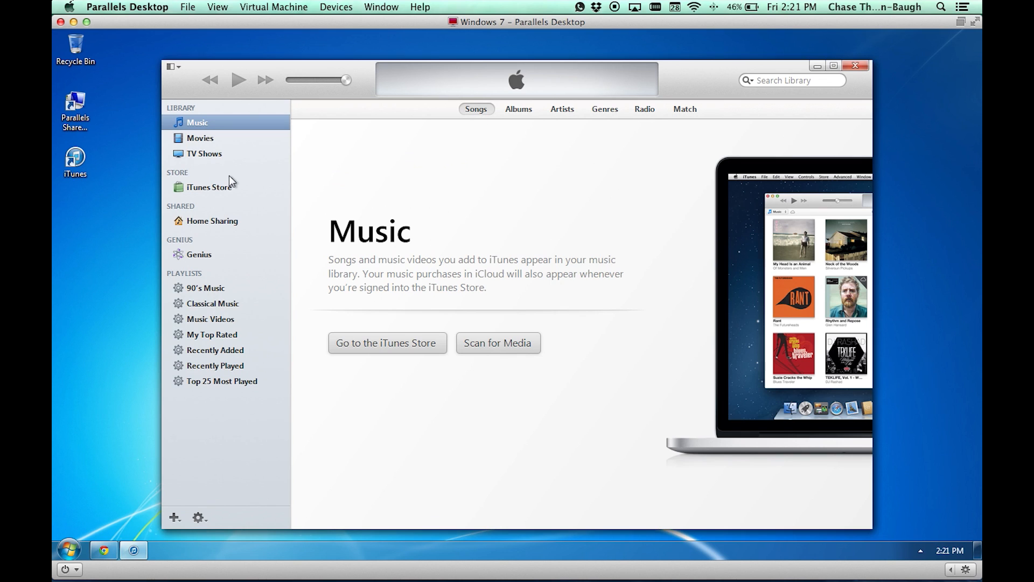
pyautogui.moveTo(203, 226)
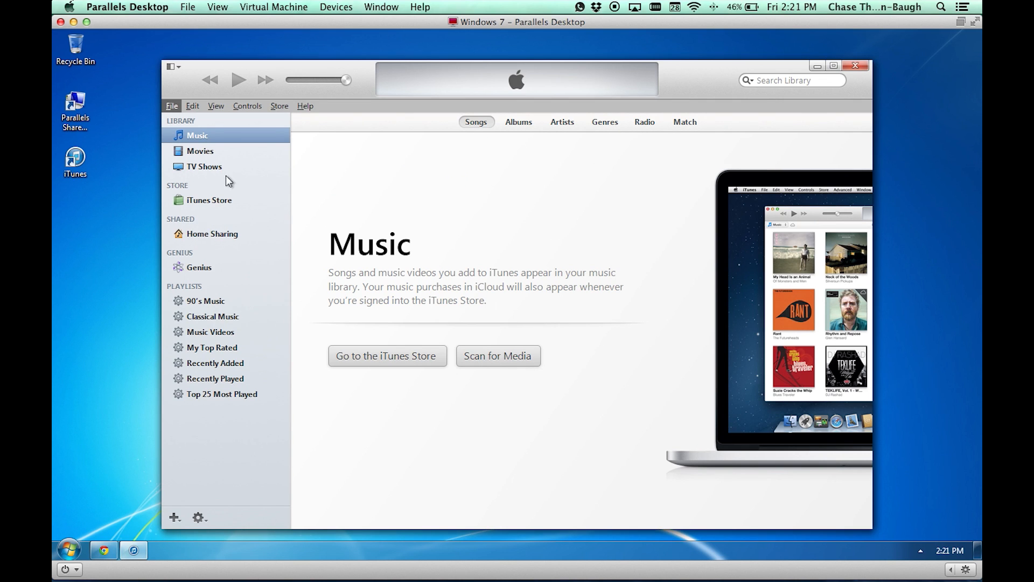
pyautogui.click(279, 106)
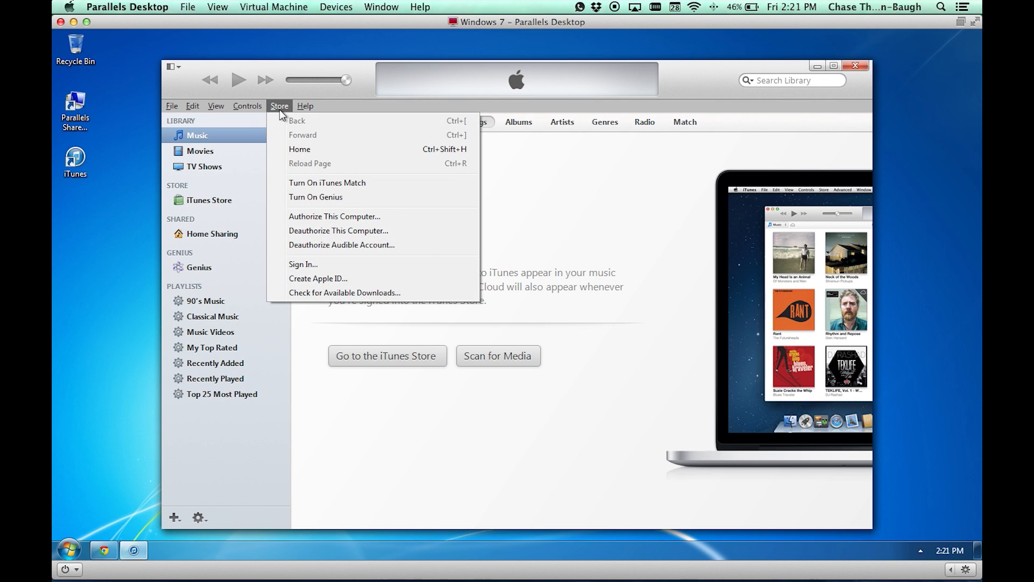
pyautogui.moveTo(299, 148)
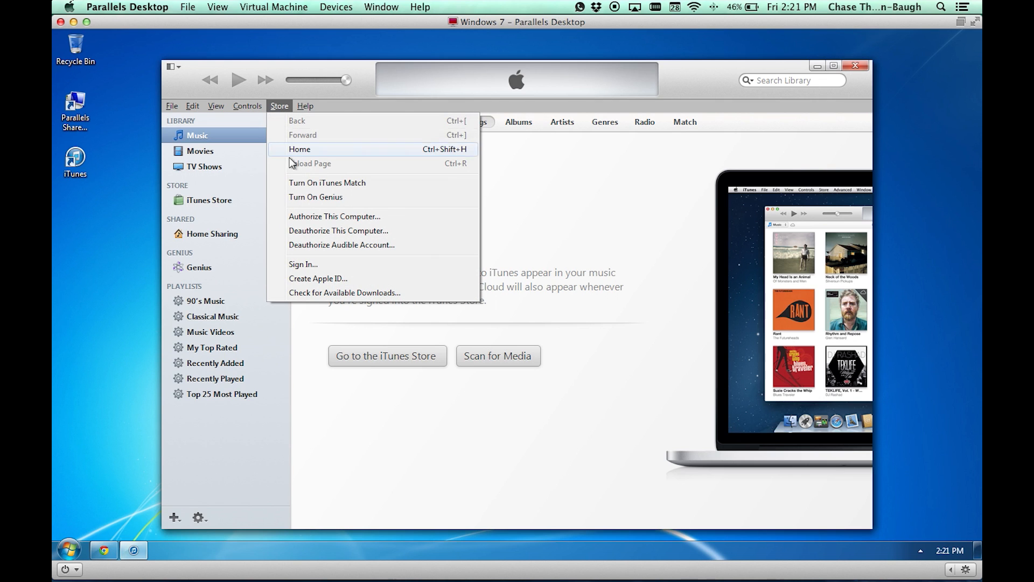
pyautogui.moveTo(305, 213)
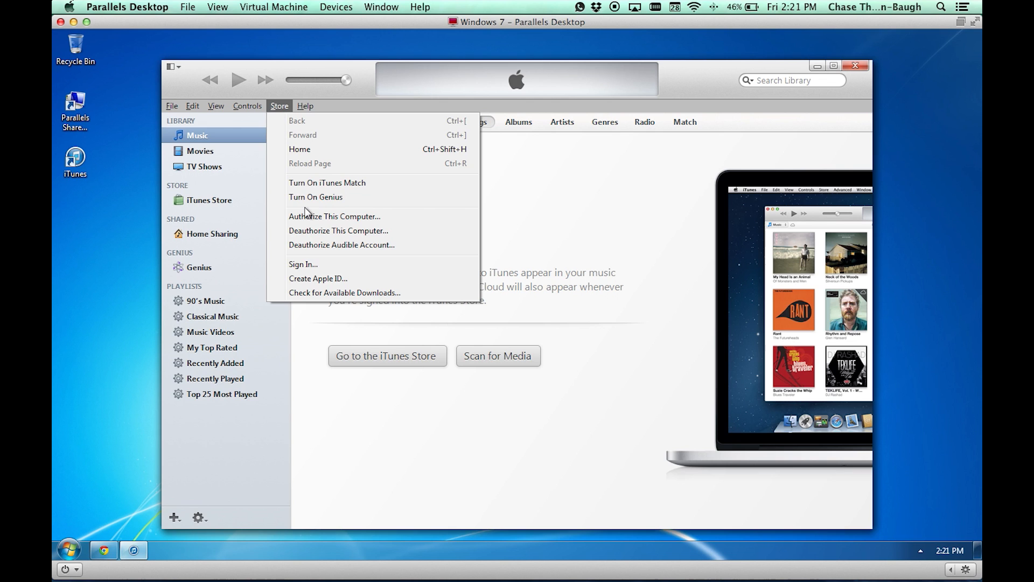
pyautogui.click(278, 106)
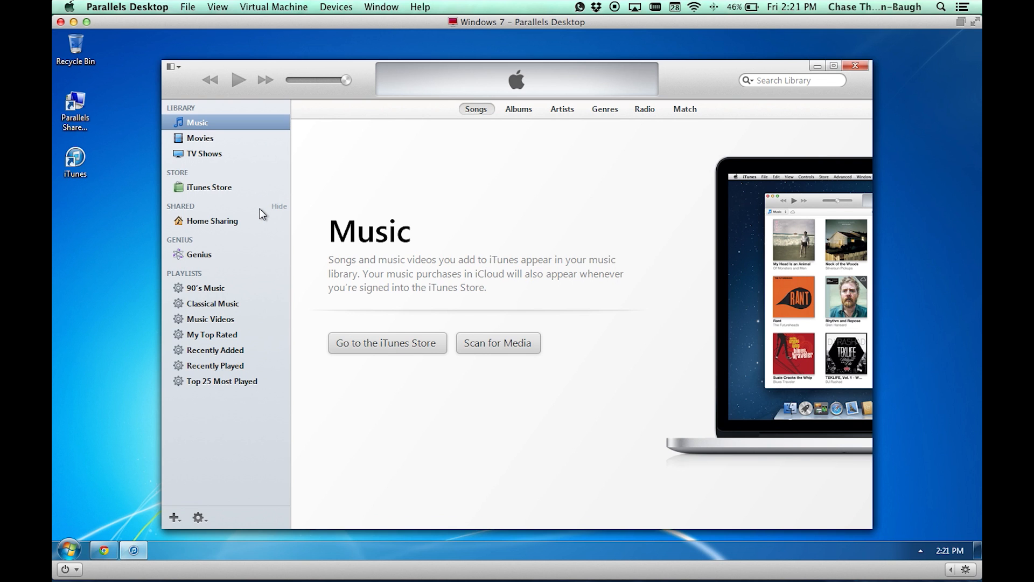
pyautogui.click(212, 219)
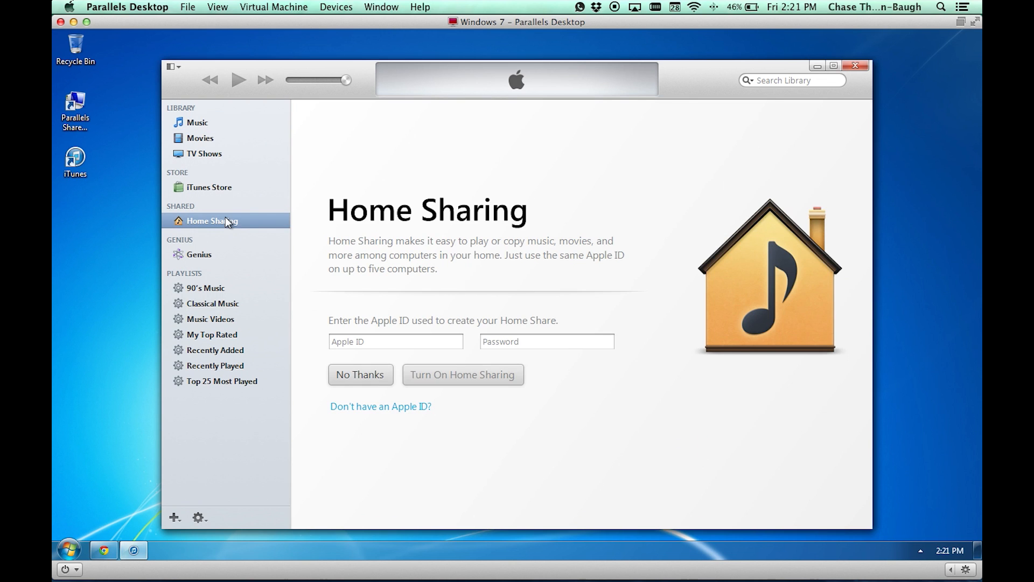
pyautogui.click(396, 342)
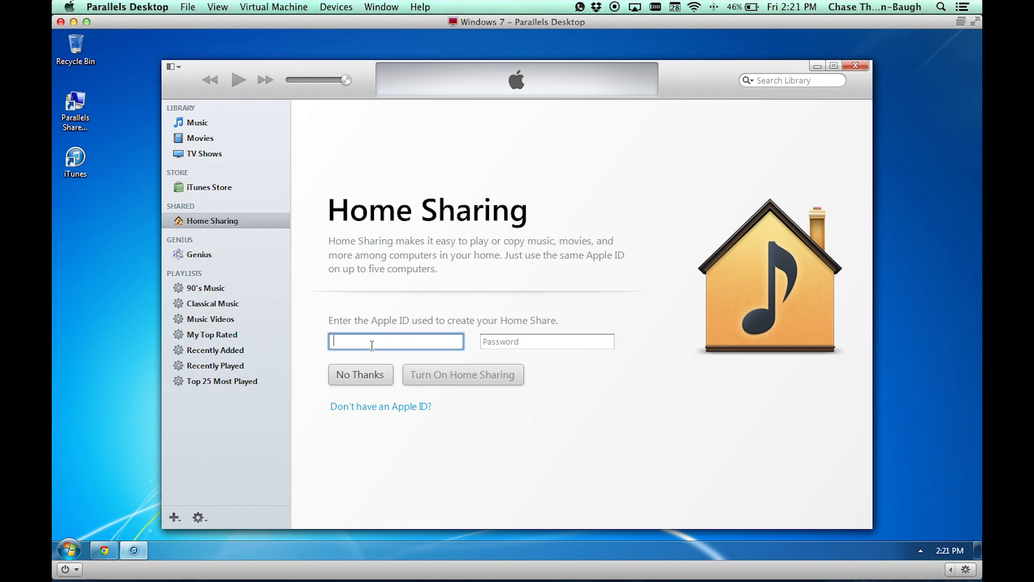
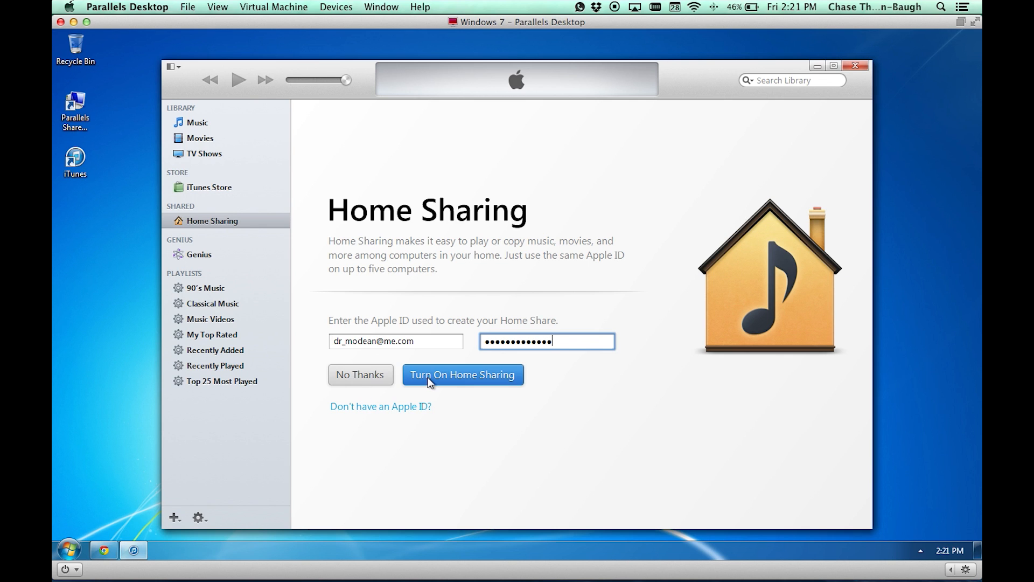
pyautogui.click(462, 374)
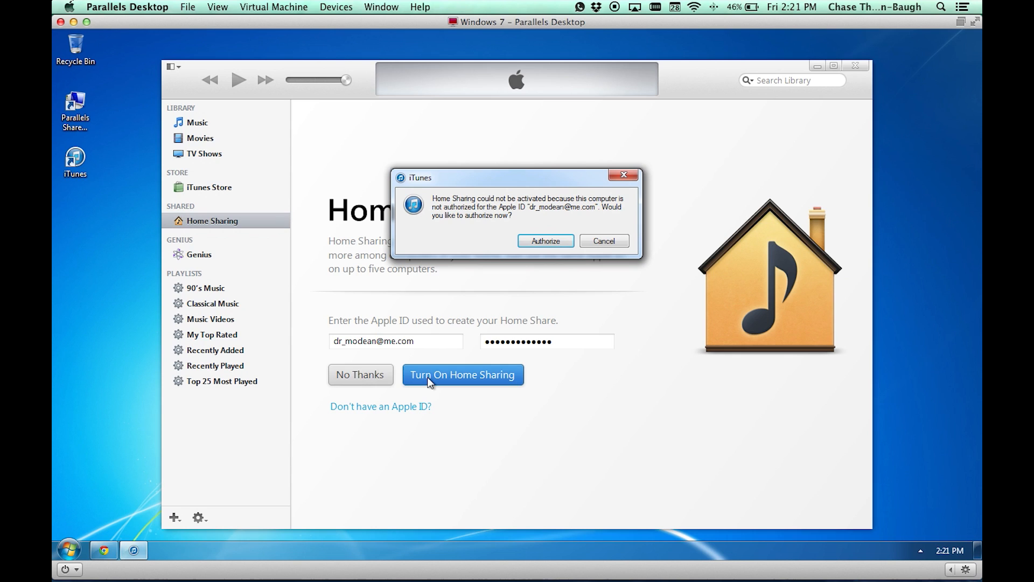